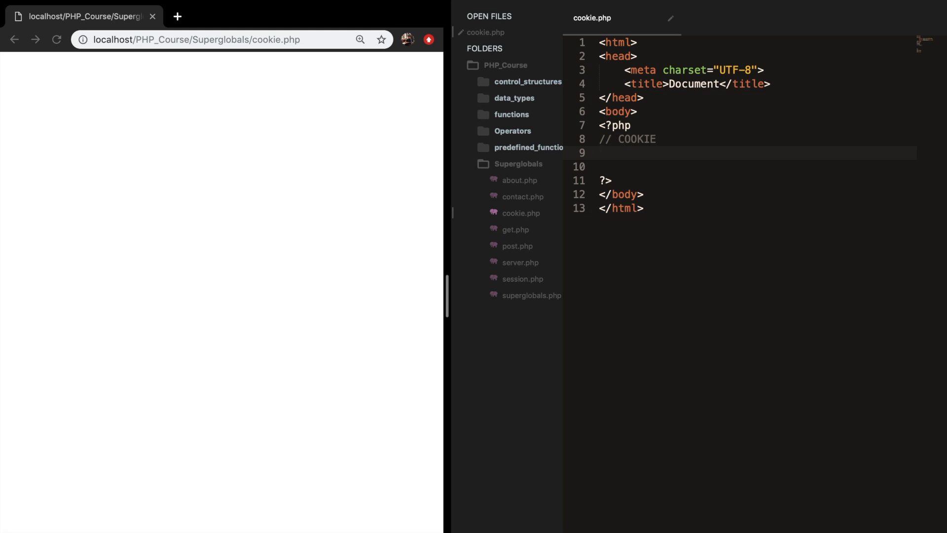
- Add the comment '// Small file that the webserver stores in the client computer' and an empty setcookie(); line
{"action": "left_click", "coordinate": [599, 153]}
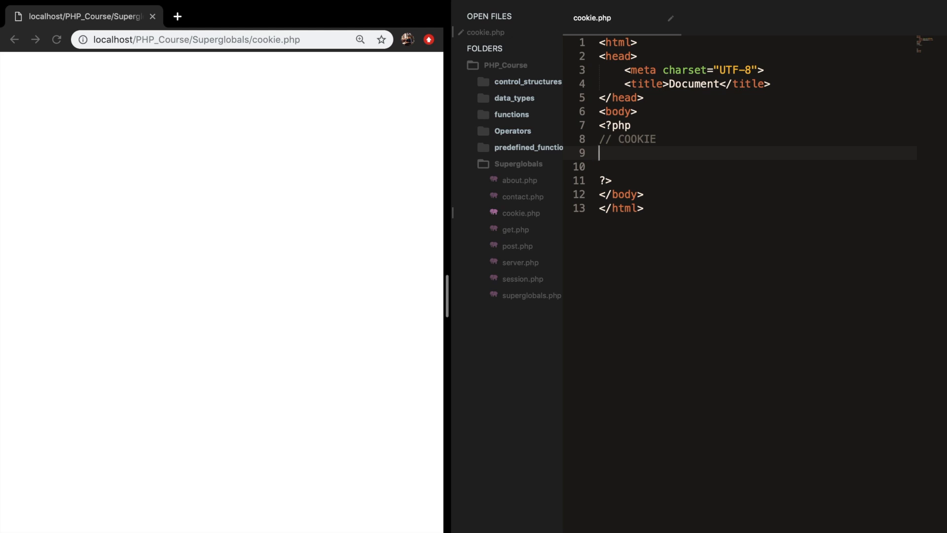
{"action": "type", "text": "//"}
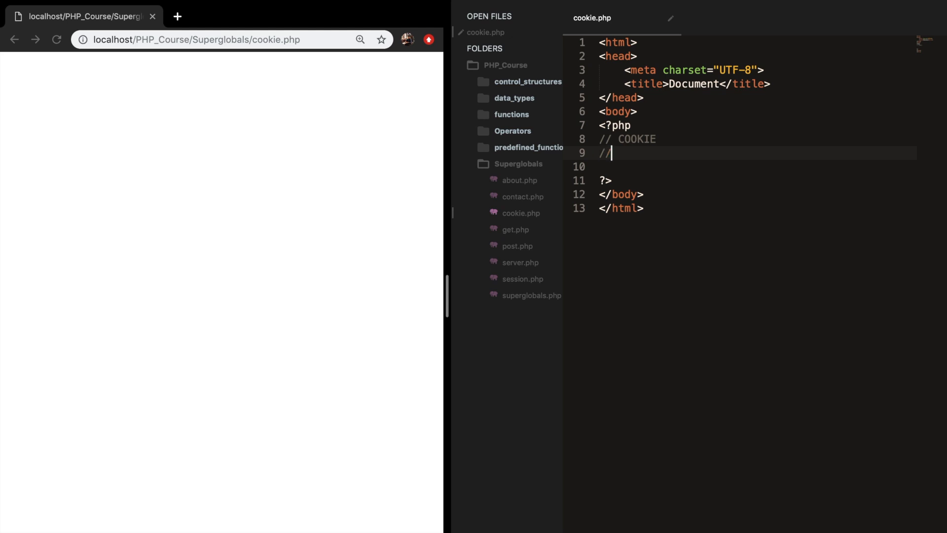
{"action": "type", "text": "Small file tha"}
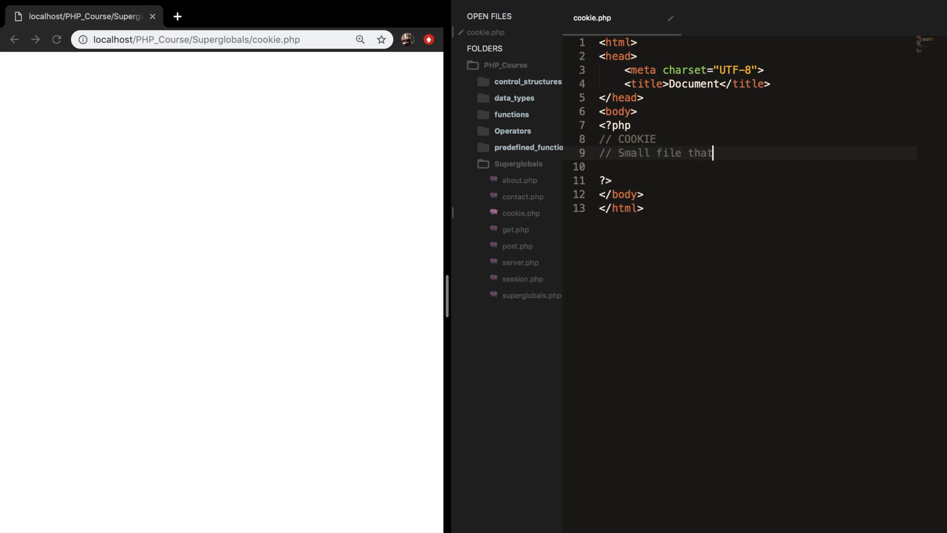
{"action": "type", "text": "the webs"}
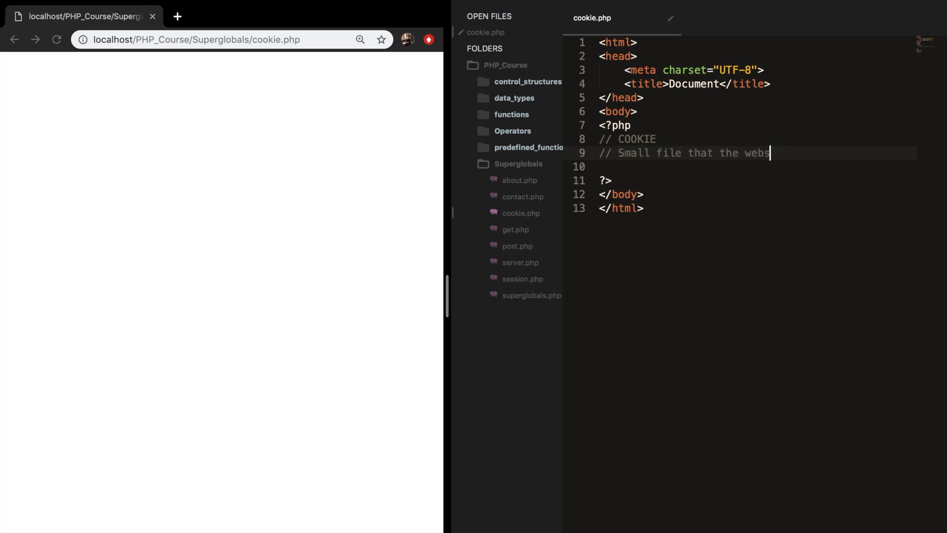
{"action": "type", "text": "erver stores in the client computer"}
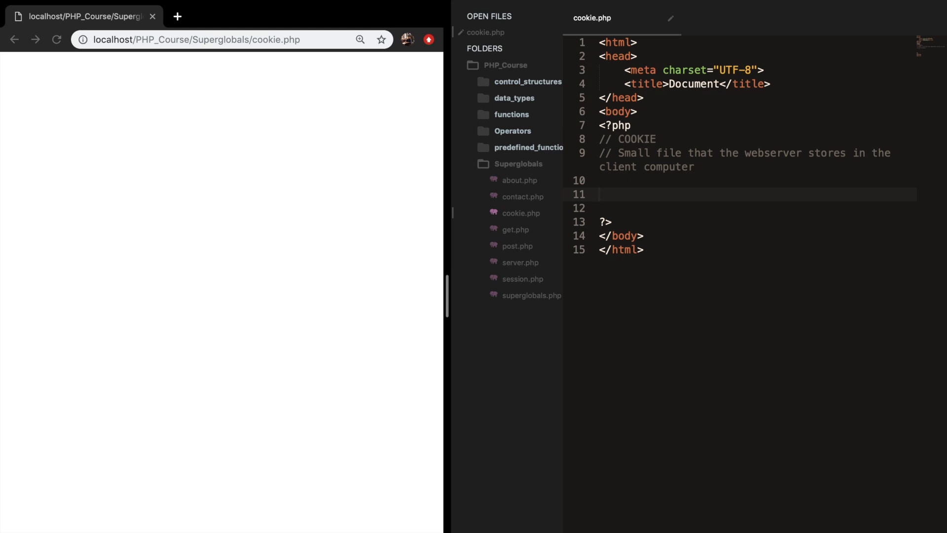
{"action": "type", "text": "setcookie();"}
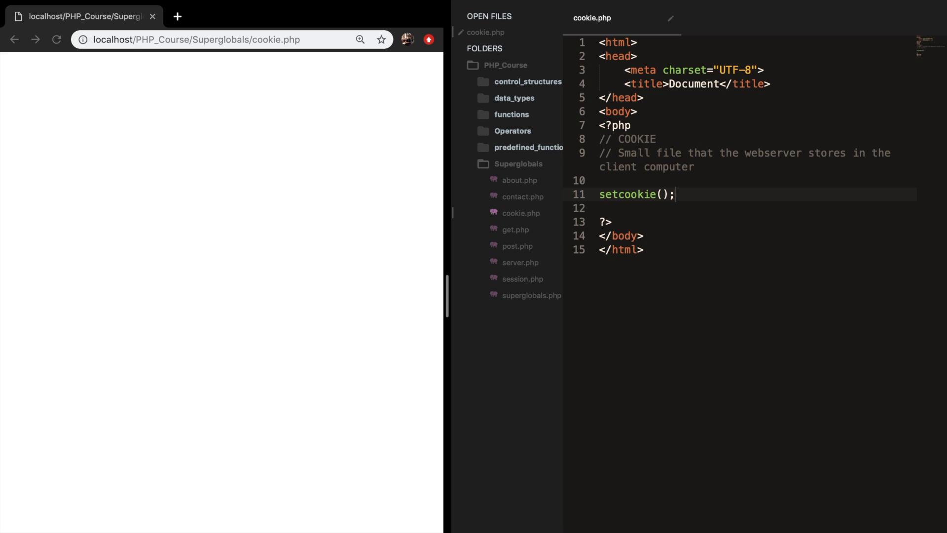
- Add comments //ARGUMENTS COOKIES, //Name, //Value, //Expire, //Path, //Domain, //Security above setcookie
{"action": "key", "text": "Enter"}
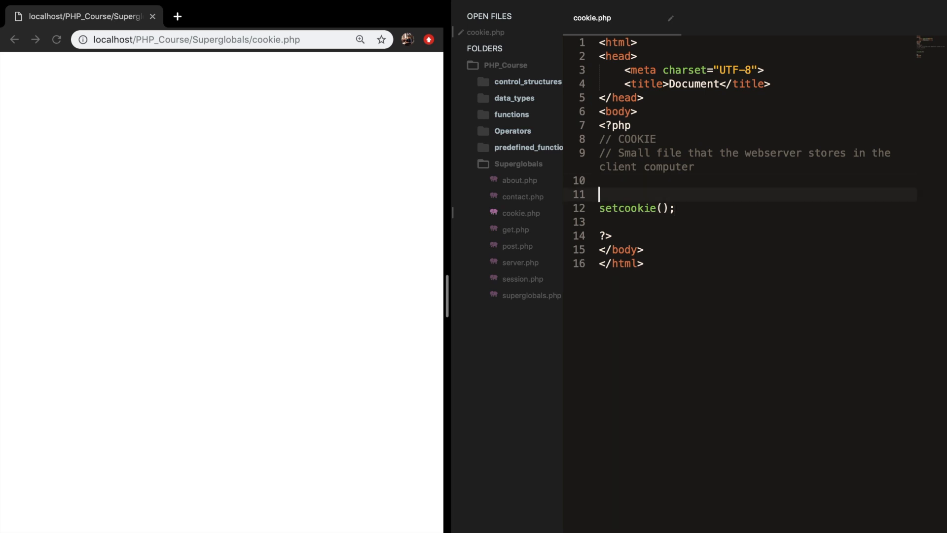
{"action": "type", "text": "//A"}
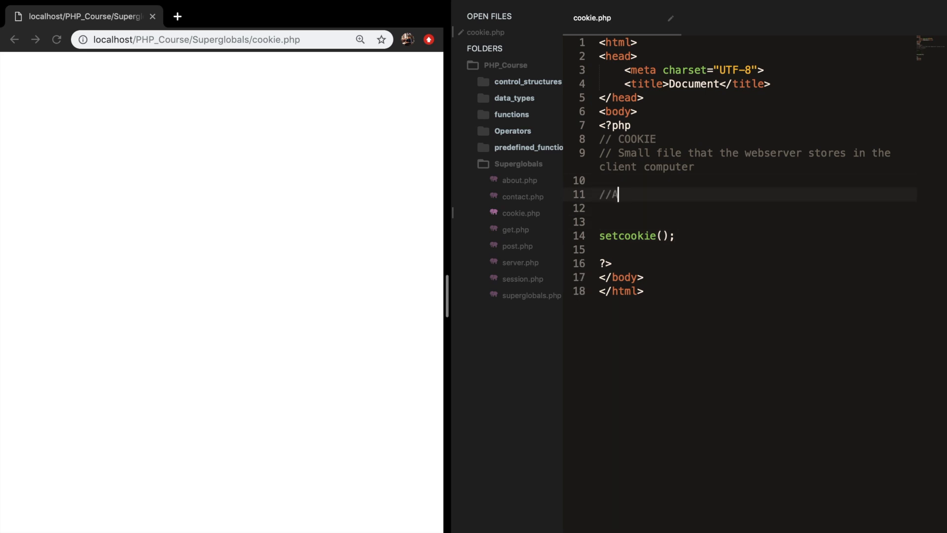
{"action": "type", "text": "RGUMENTS COOKIES"}
{"action": "type", "text": "//Na"}
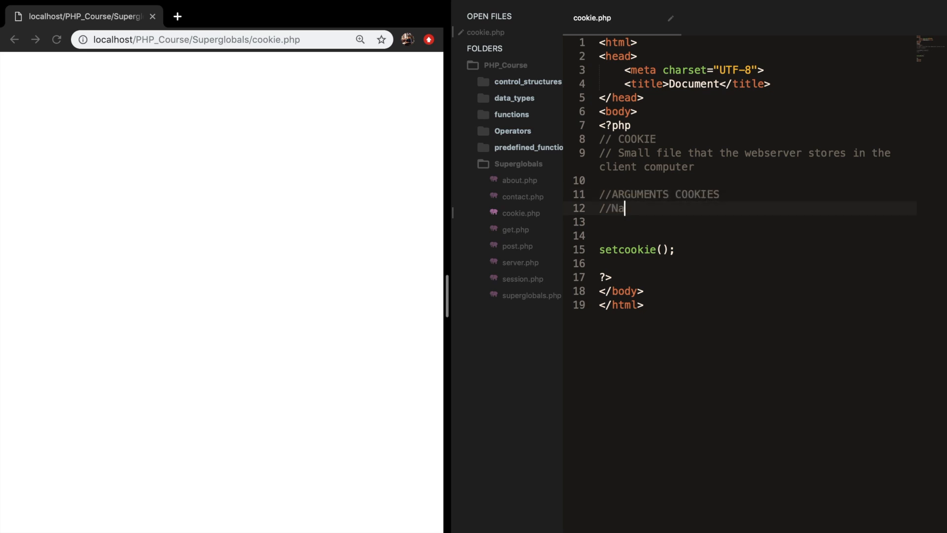
{"action": "type", "text": "me"}
{"action": "left_click", "coordinate": [756, 222]}
{"action": "type", "text": "//"}
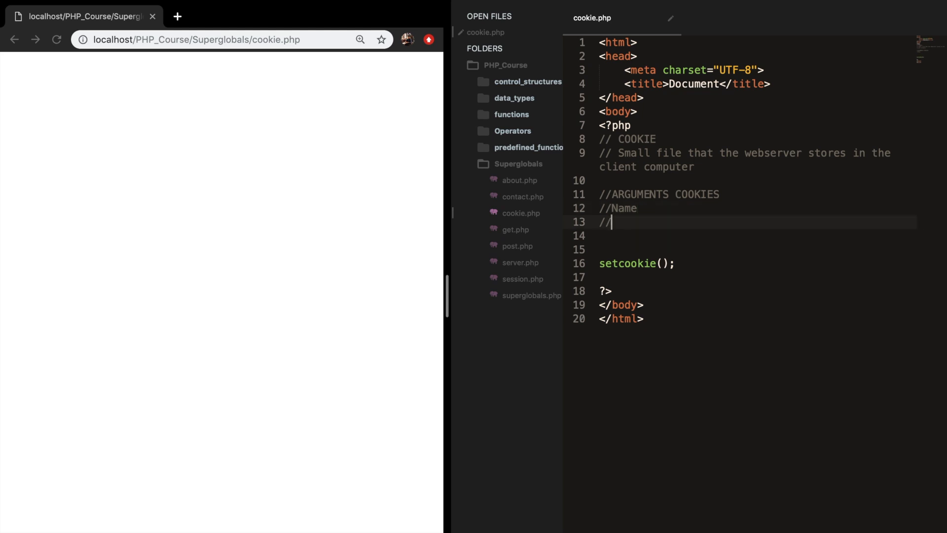
{"action": "type", "text": "Value"}
{"action": "type", "text": "//"}
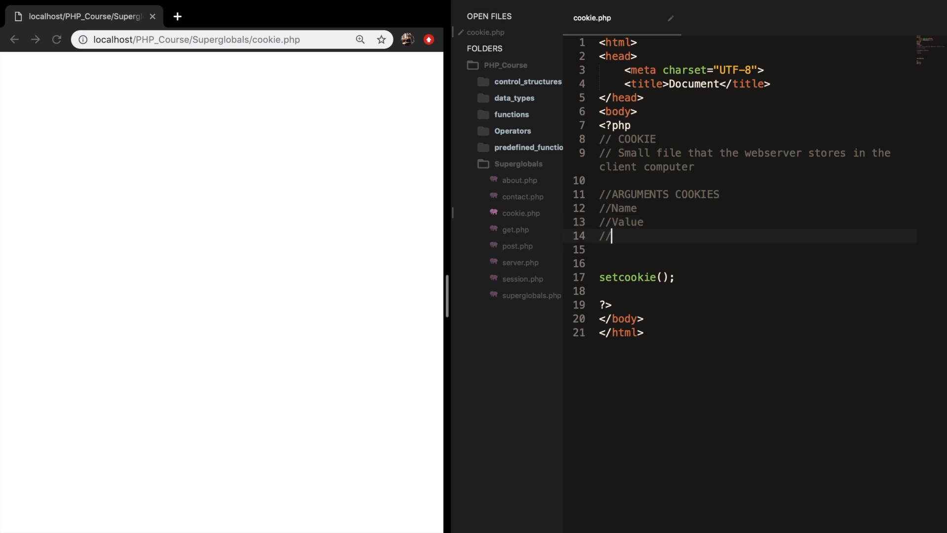
{"action": "type", "text": "Expire"}
{"action": "left_click", "coordinate": [757, 249]}
{"action": "type", "text": "//Path"}
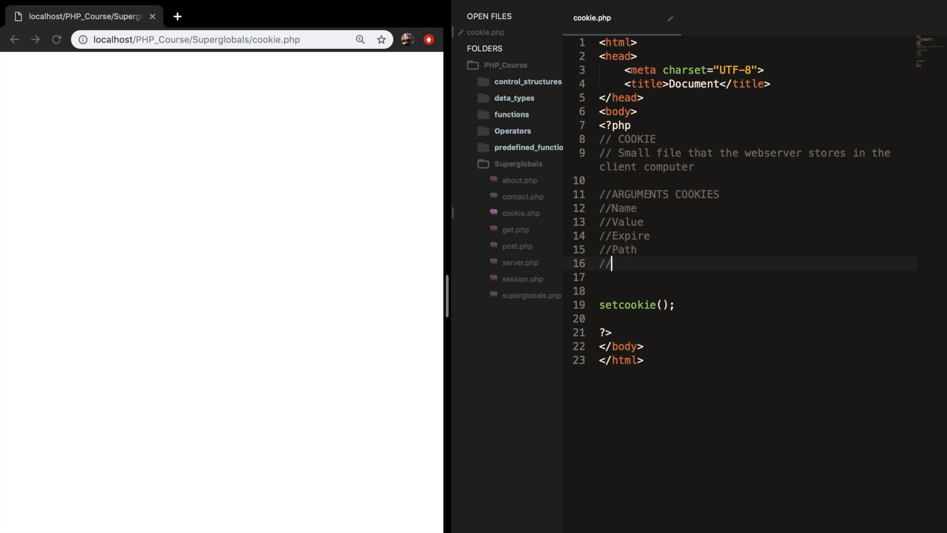
{"action": "type", "text": "Domain"}
{"action": "type", "text": "//"}
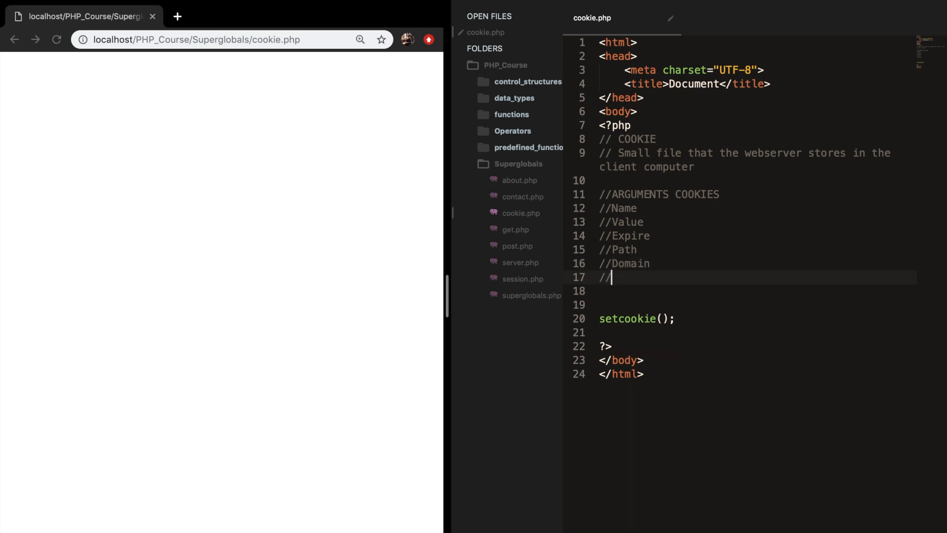
{"action": "type", "text": "S"}
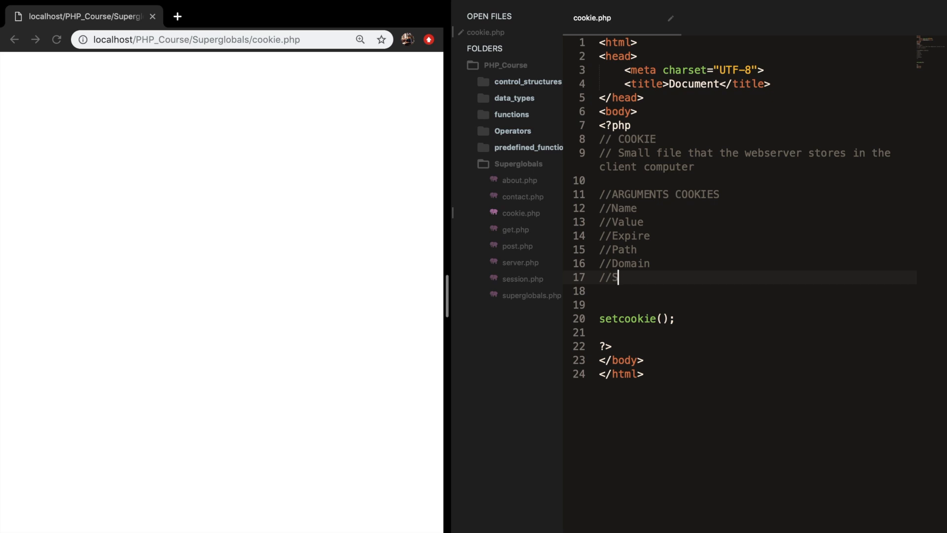
{"action": "type", "text": "ecurity"}
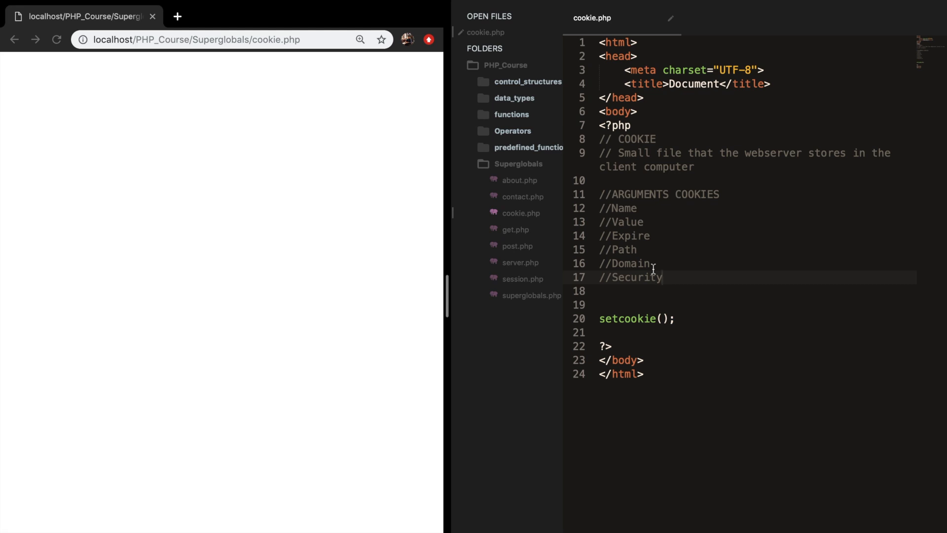
- Fill setcookie with arguments "name", "Dary" and an empty third string
{"action": "left_click", "coordinate": [665, 319]}
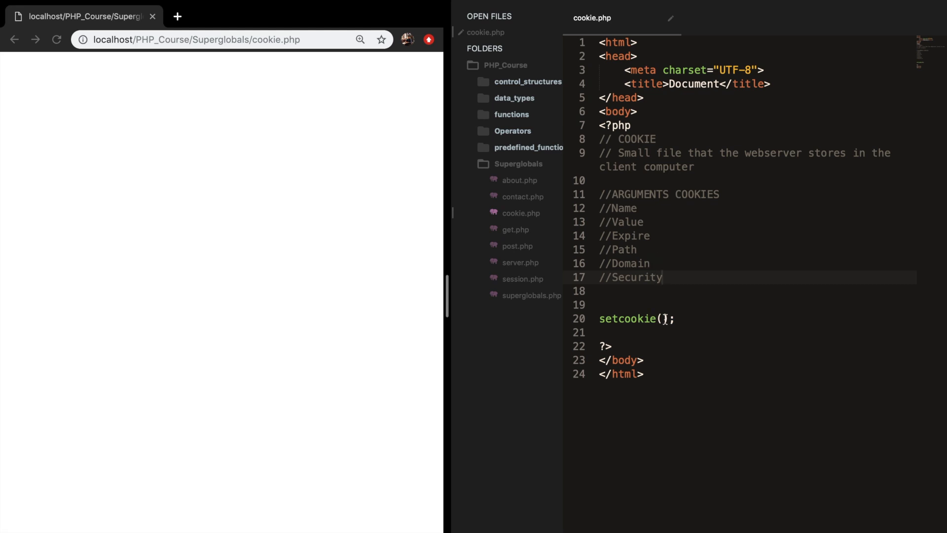
{"action": "type", "text": "\"\""}
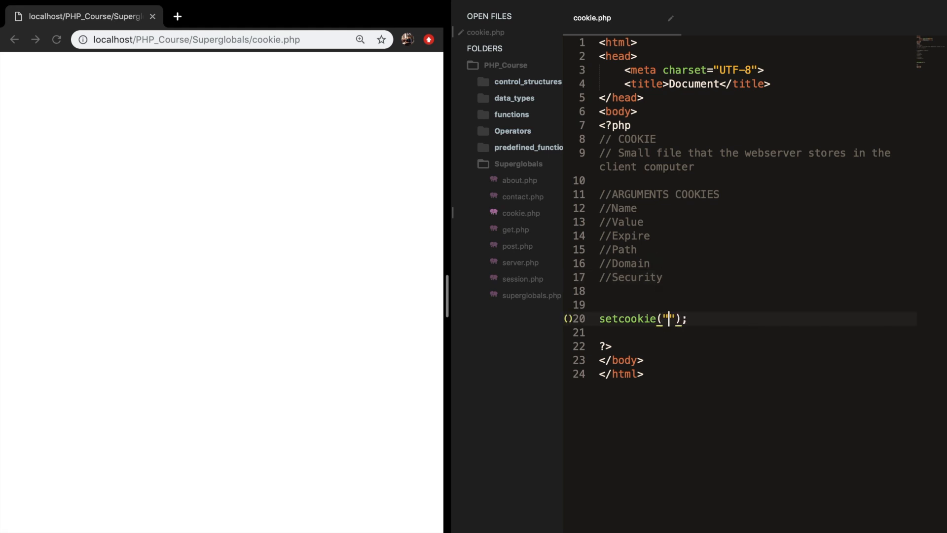
{"action": "type", "text": ", \"\", \"\""}
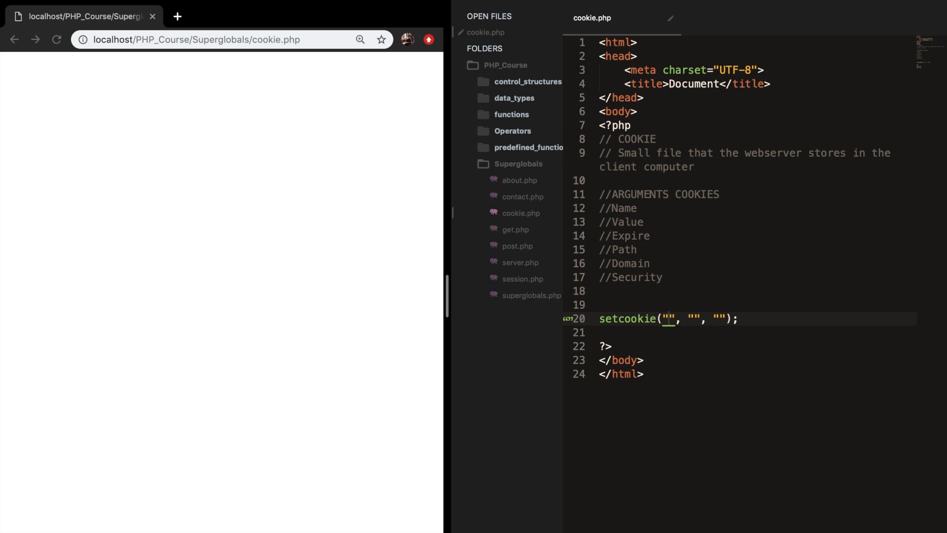
{"action": "type", "text": "name"}
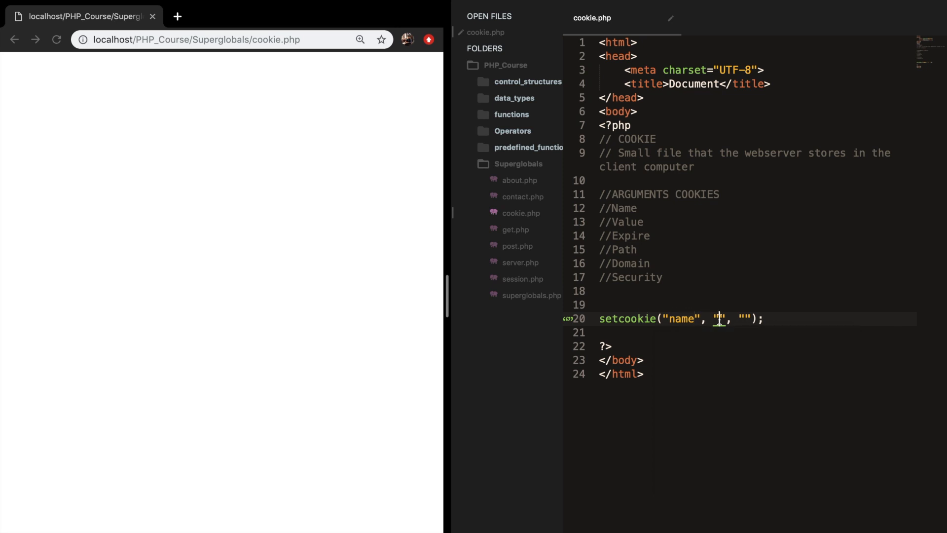
{"action": "type", "text": "Dary"}
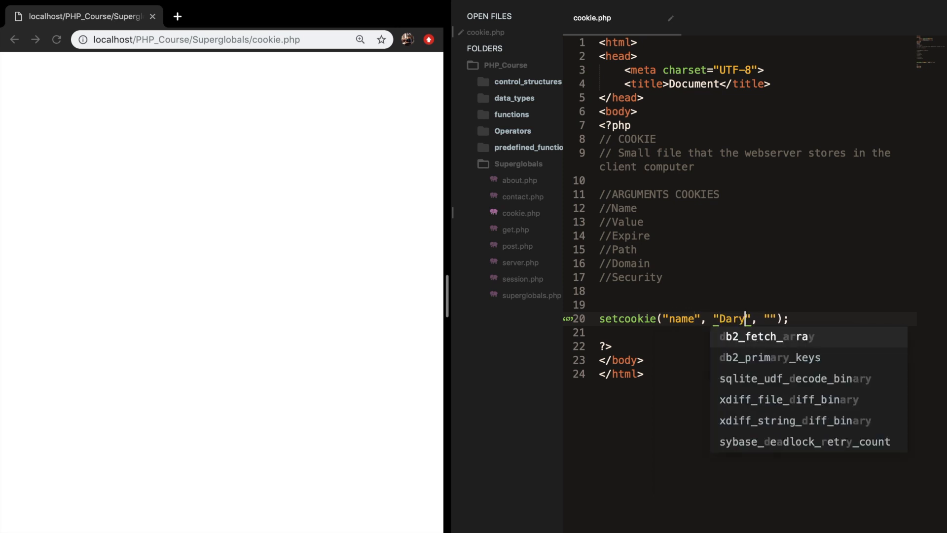
{"action": "key", "text": "Escape"}
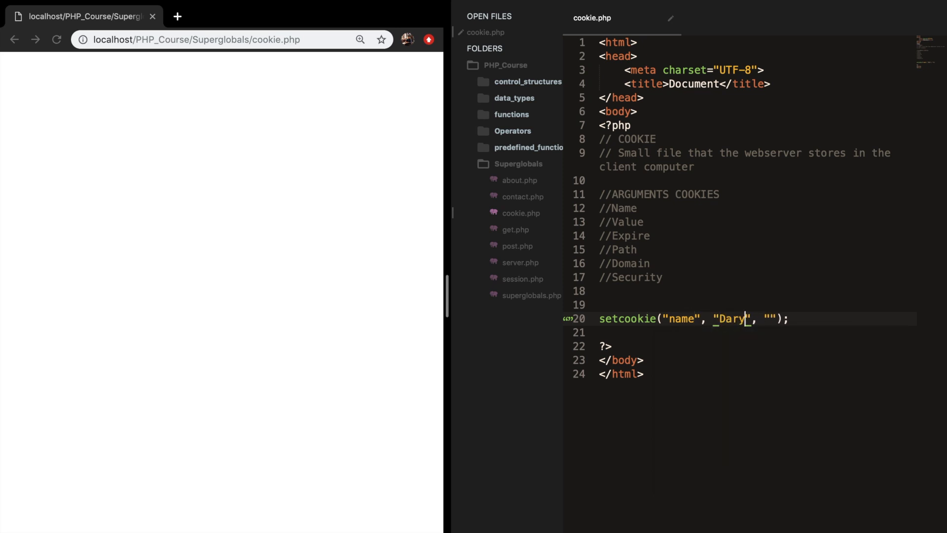
{"action": "scroll", "scroll_direction": "down", "scroll_amount": 3}
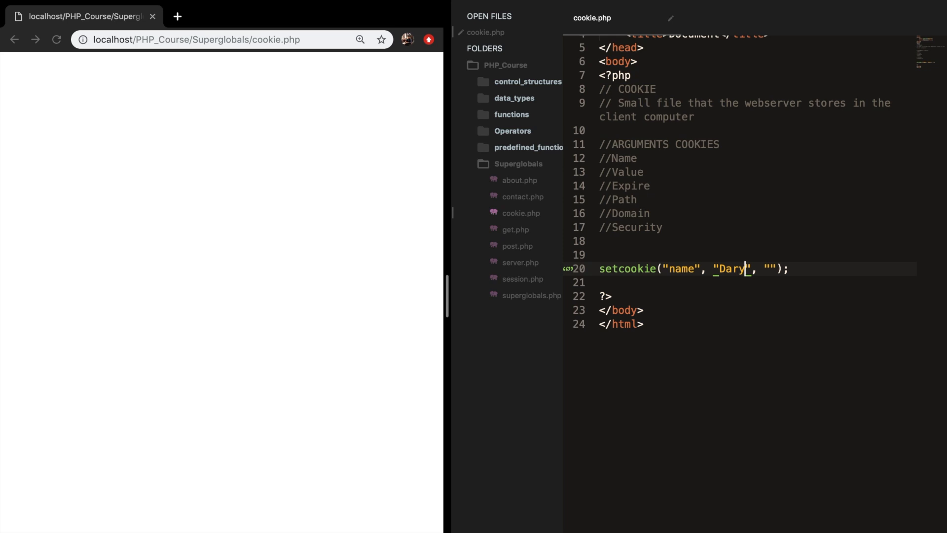
{"action": "mouse_move", "coordinate": [730, 284]}
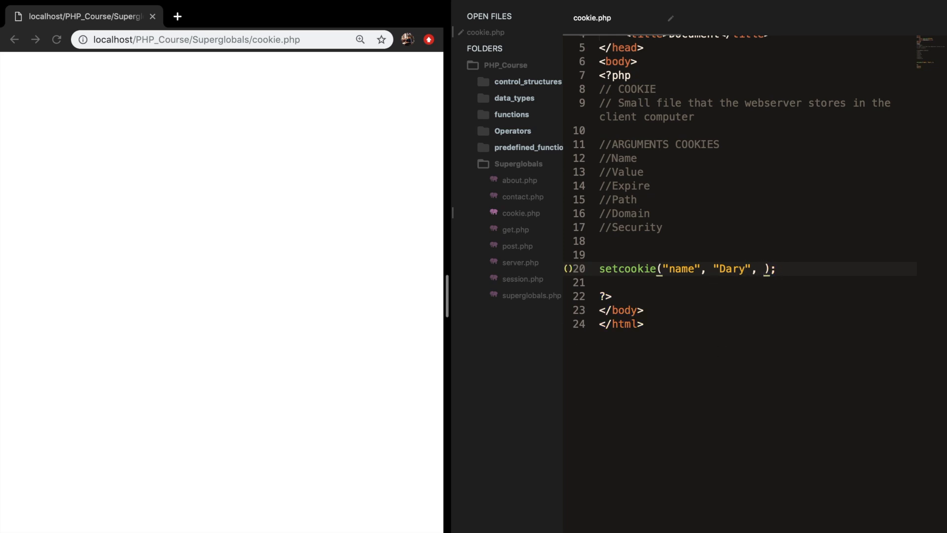
- Write time() + 86400 * 30 as the expiry expression for setcookie
{"action": "type", "text": "time("}
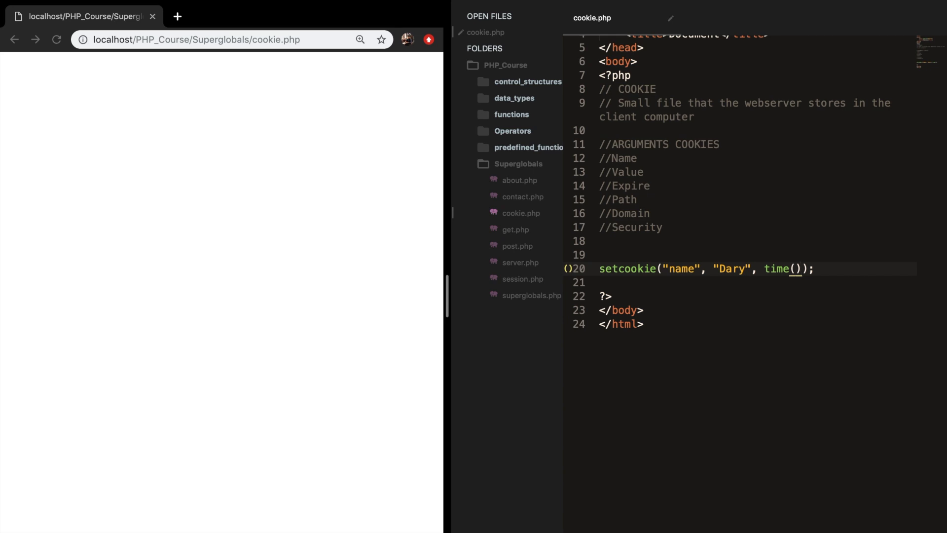
{"action": "mouse_move", "coordinate": [850, 396]}
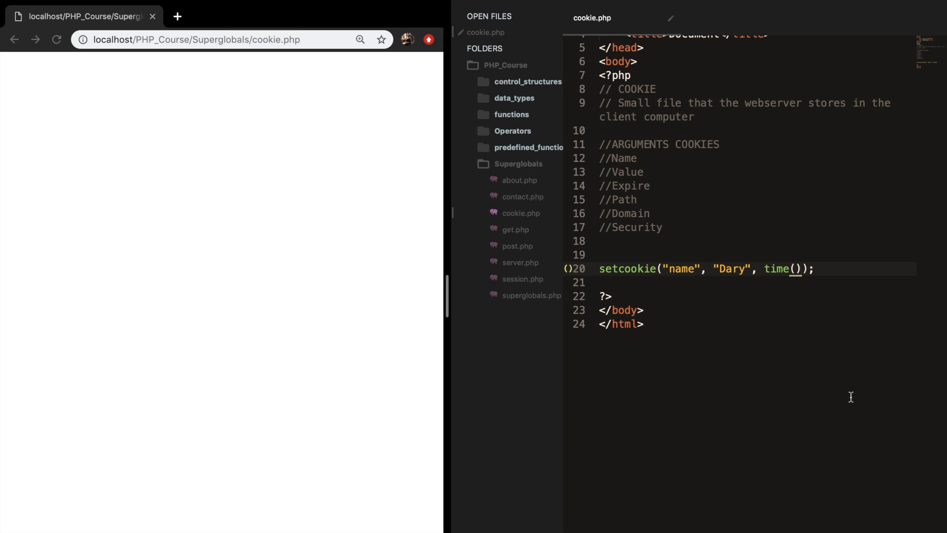
{"action": "type", "text": "+"}
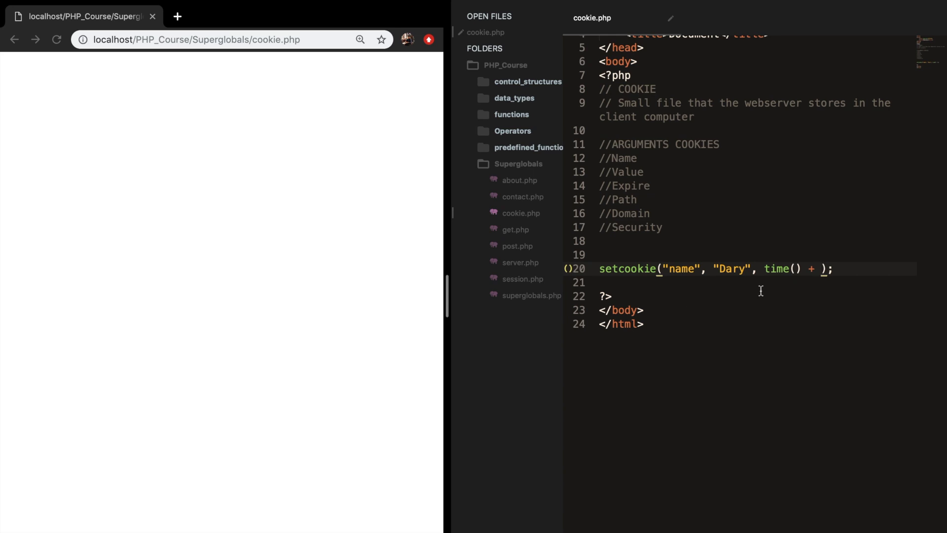
{"action": "left_click", "coordinate": [821, 269]}
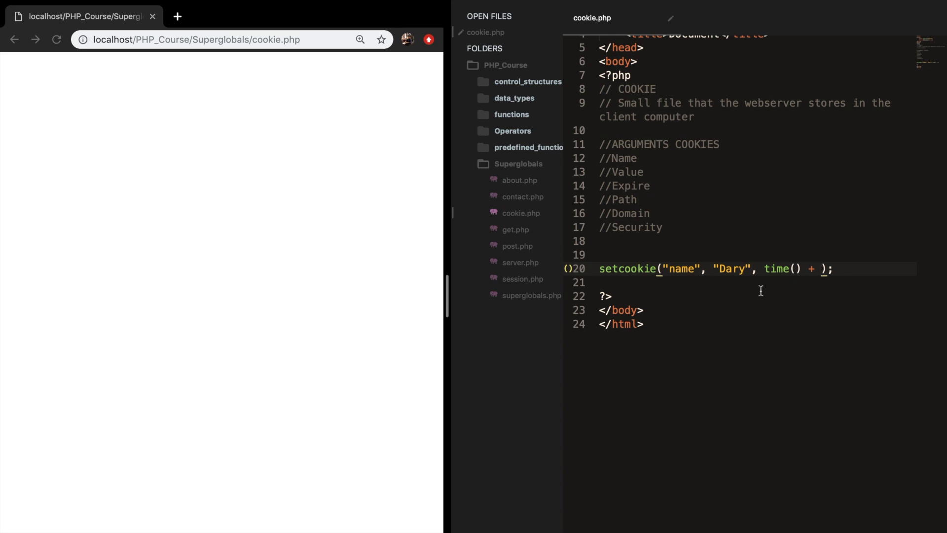
{"action": "type", "text": "86400 *"}
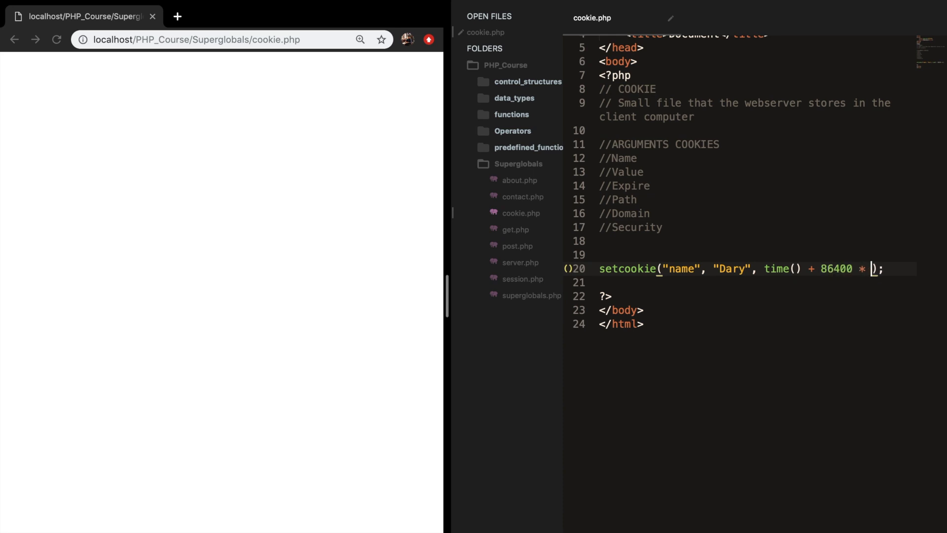
{"action": "type", "text": "30"}
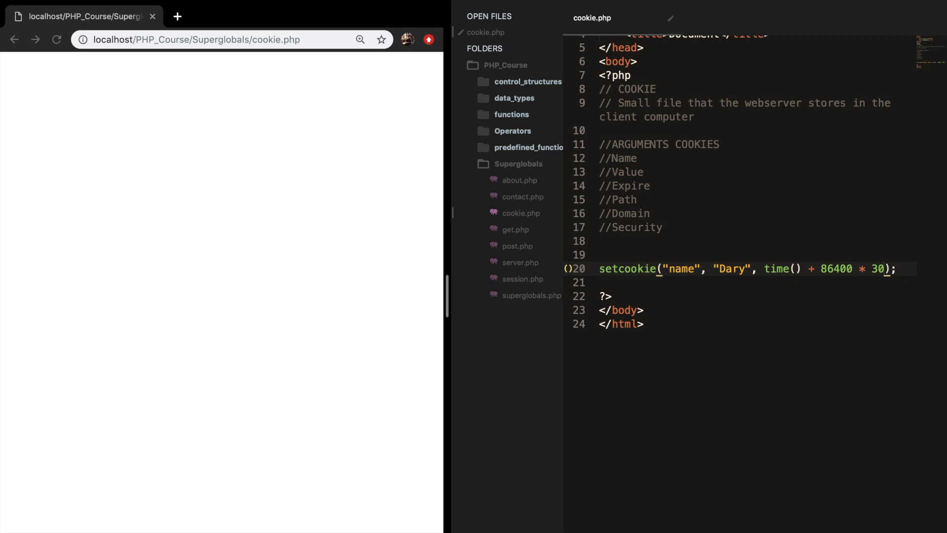
{"action": "double_click", "coordinate": [880, 269]}
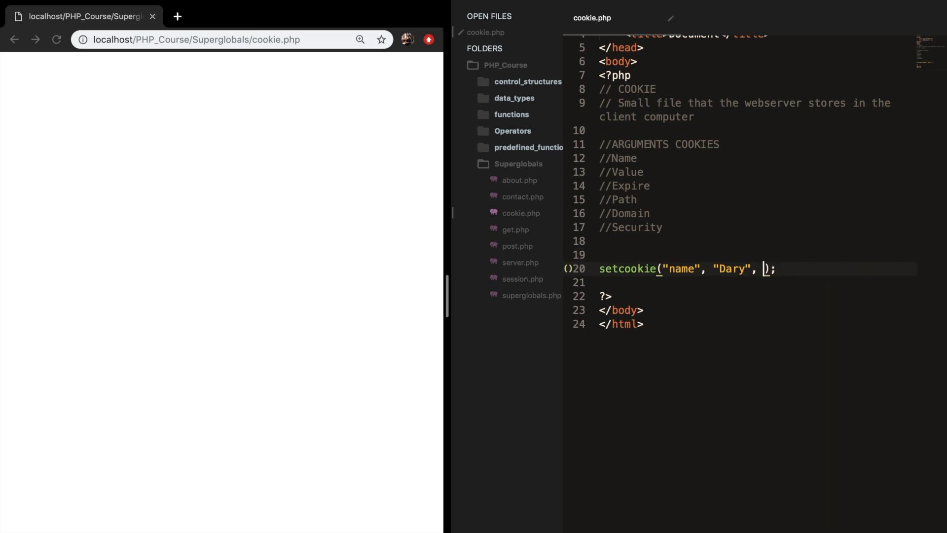
- Define $time = time() + 86400 * 30; above setcookie and pass $time as its expiry
{"action": "key", "text": "enter"}
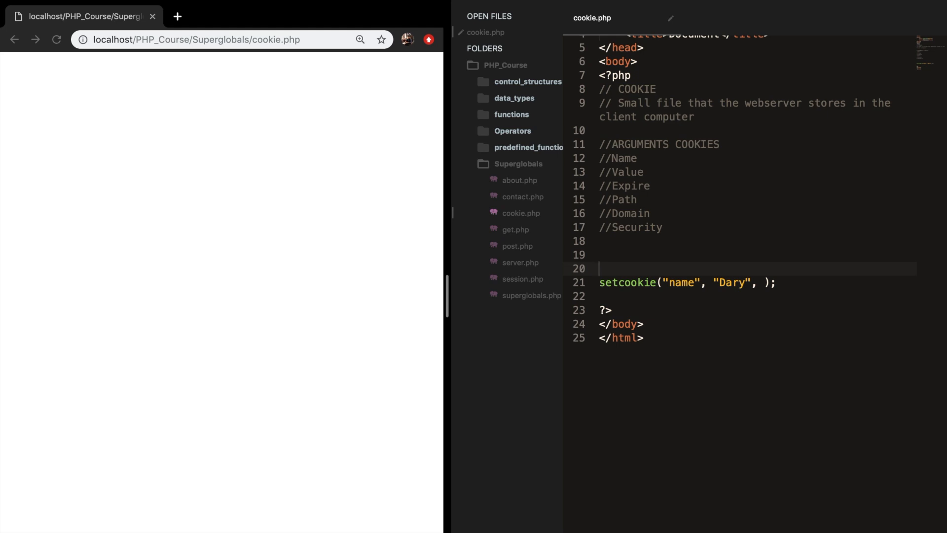
{"action": "type", "text": "$time =time() + 86400 * 30"}
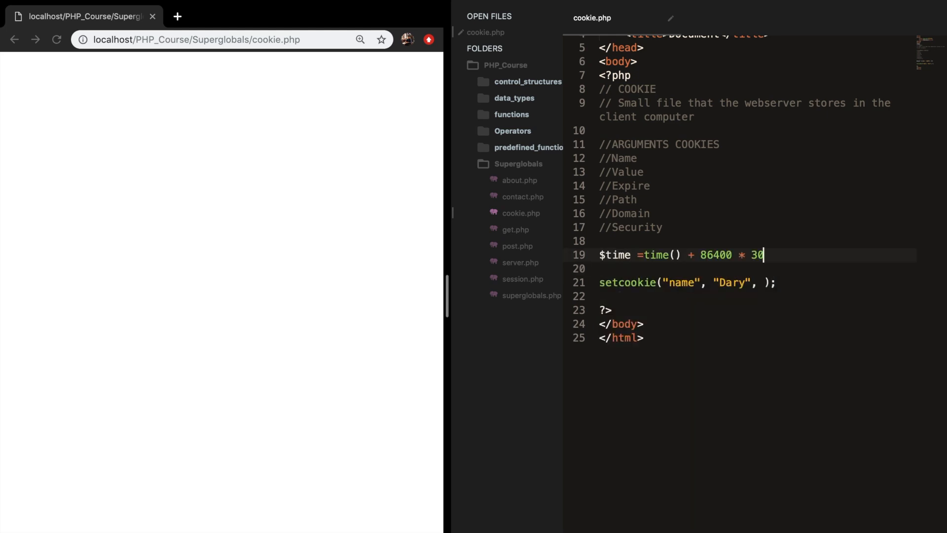
{"action": "type", "text": ";"}
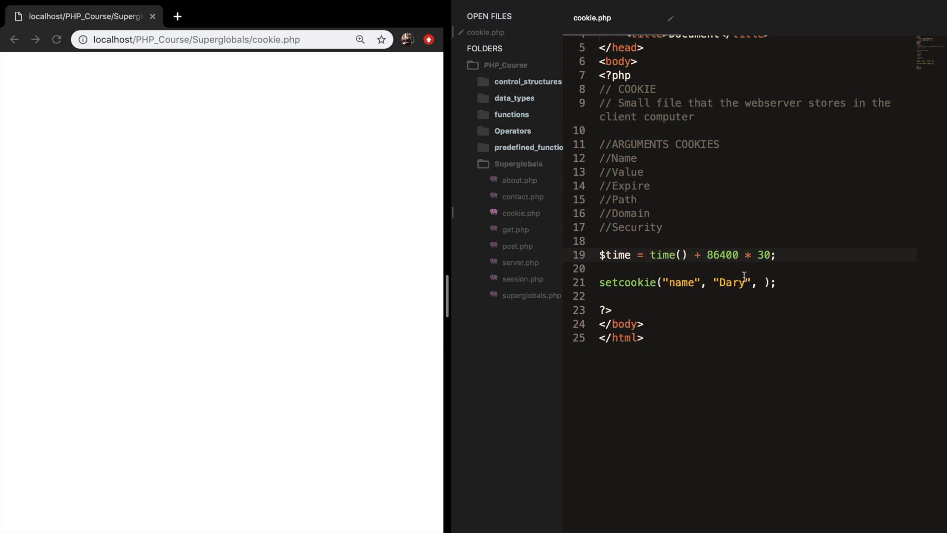
{"action": "type", "text": "$time"}
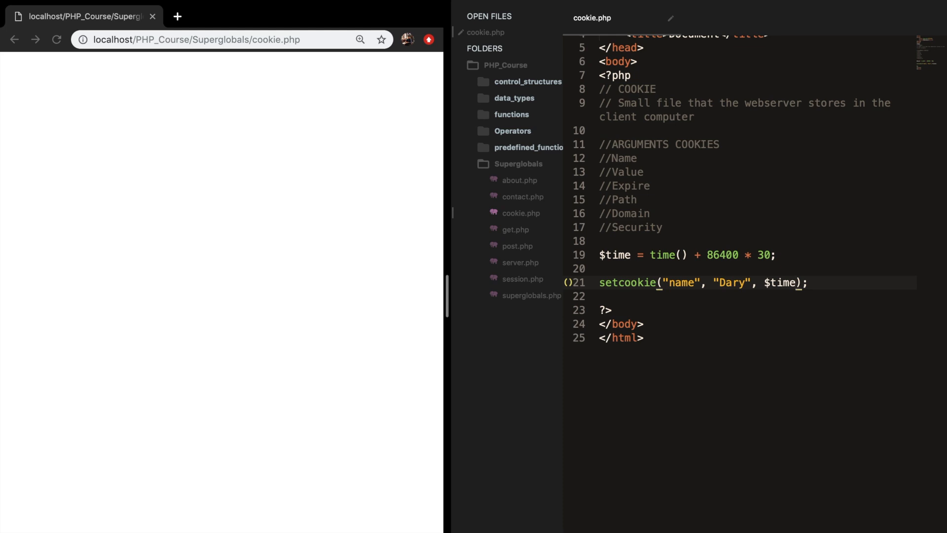
{"action": "mouse_move", "coordinate": [672, 228]}
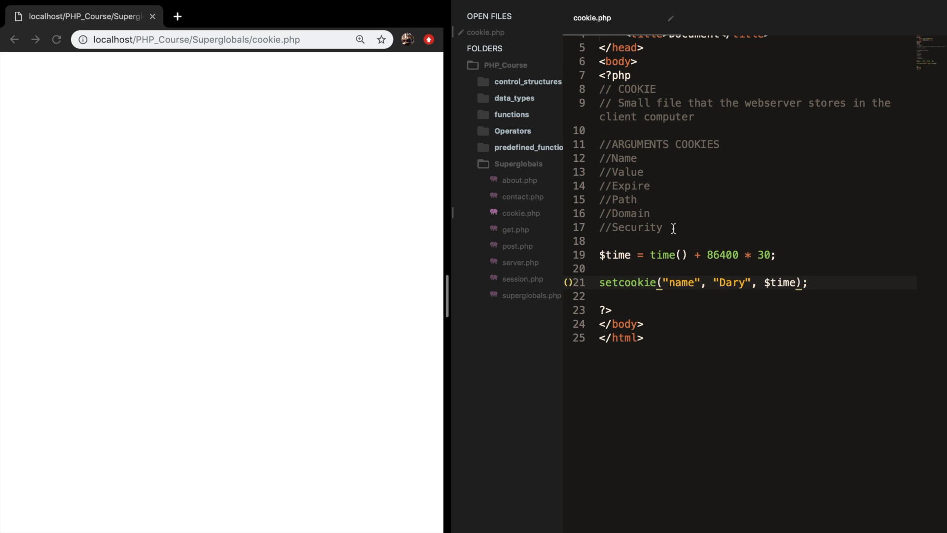
{"action": "mouse_move", "coordinate": [669, 240]}
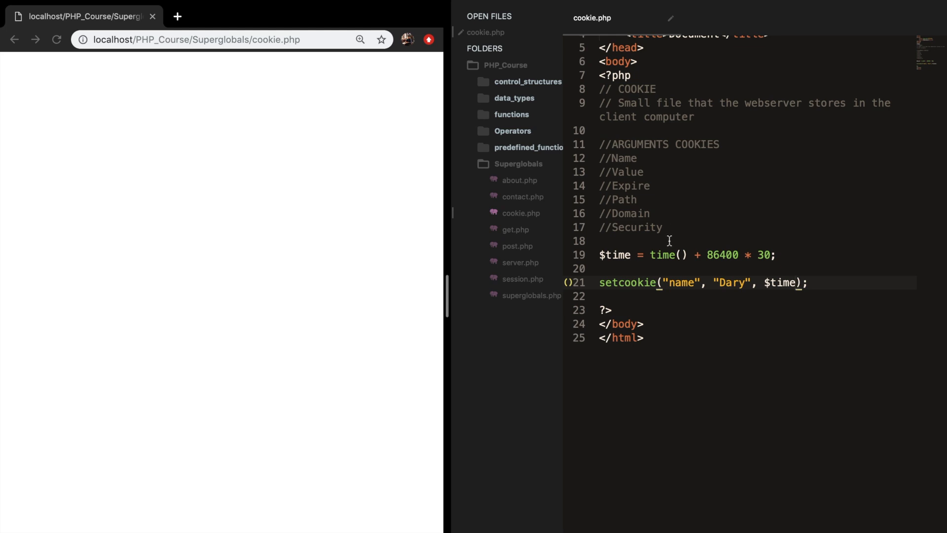
- Add the comment '//If you do not include an expiration date, the cookie will only be stored for the current session'
{"action": "type", "text": "//"}
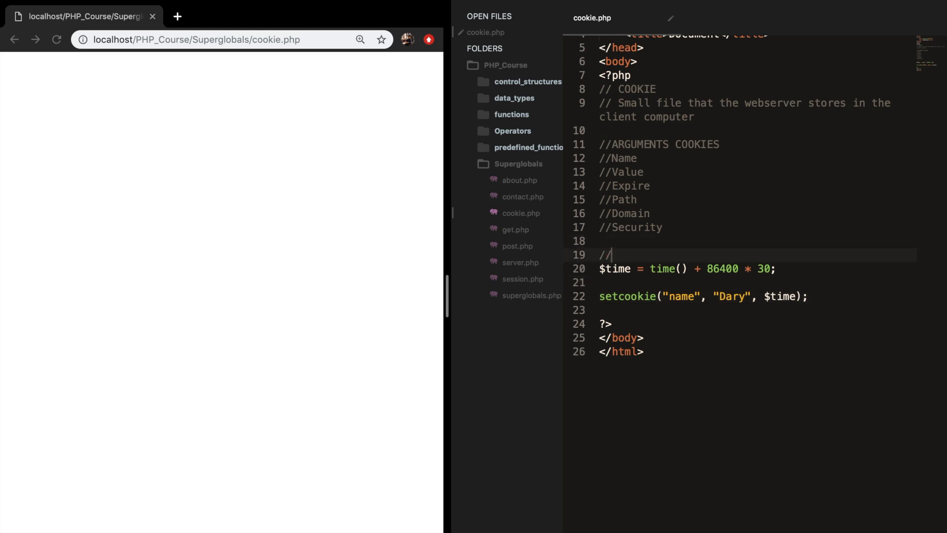
{"action": "type", "text": "If you do not include an expira"}
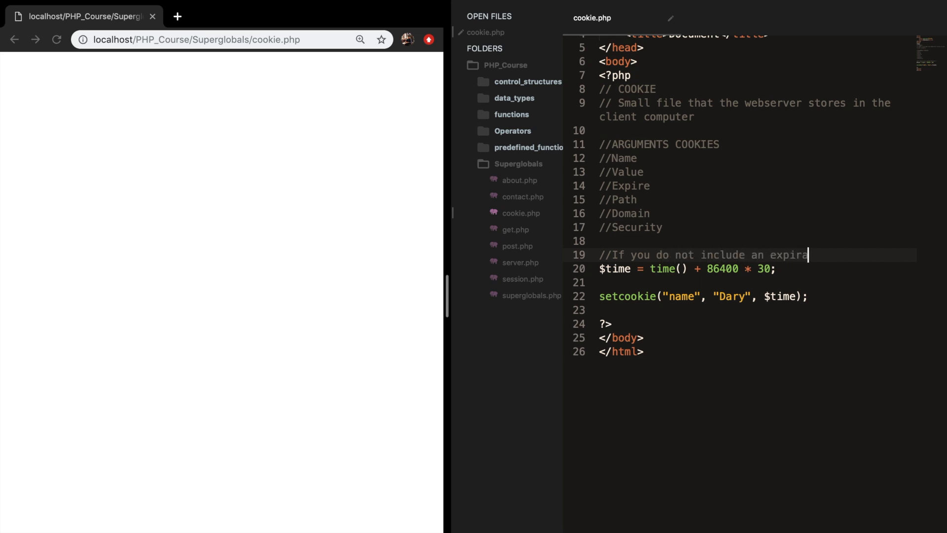
{"action": "type", "text": "tion date, the will"}
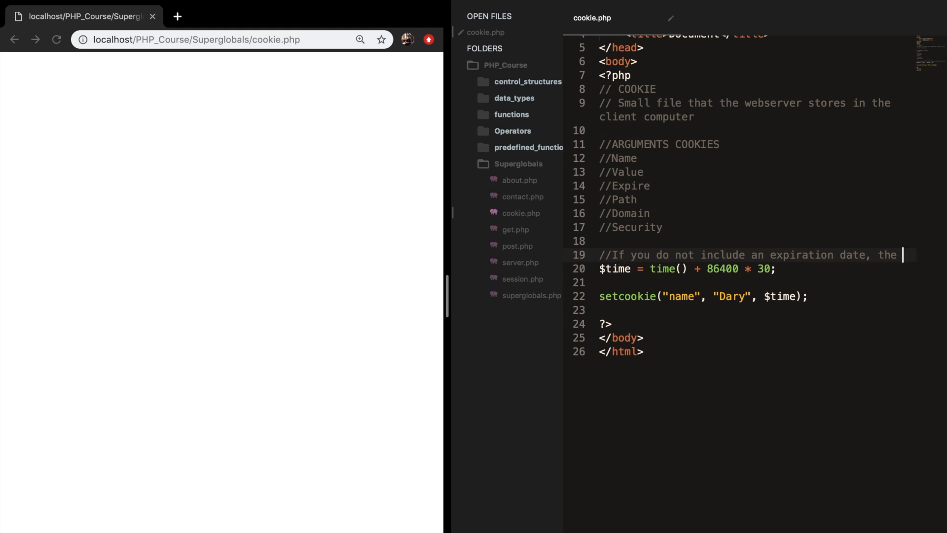
{"action": "type", "text": "cookie will"}
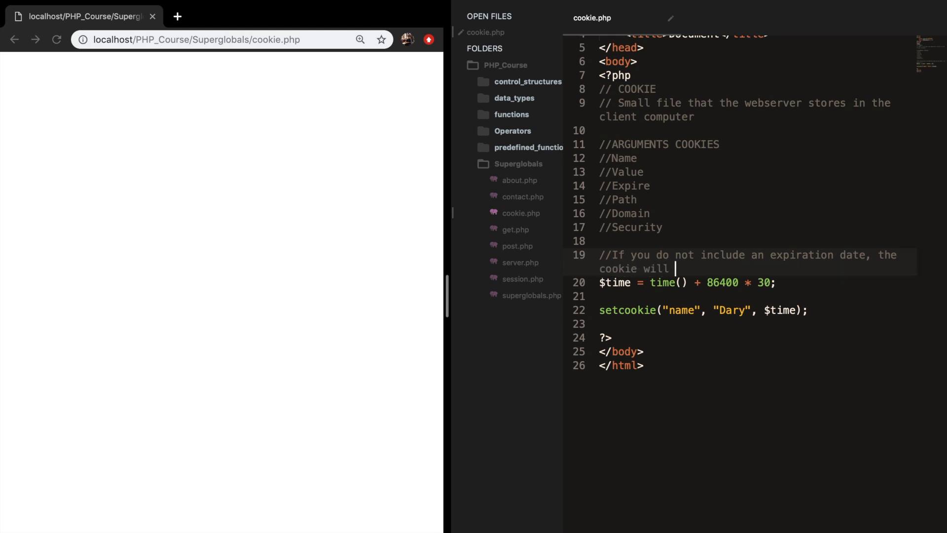
{"action": "type", "text": "only be stored for"}
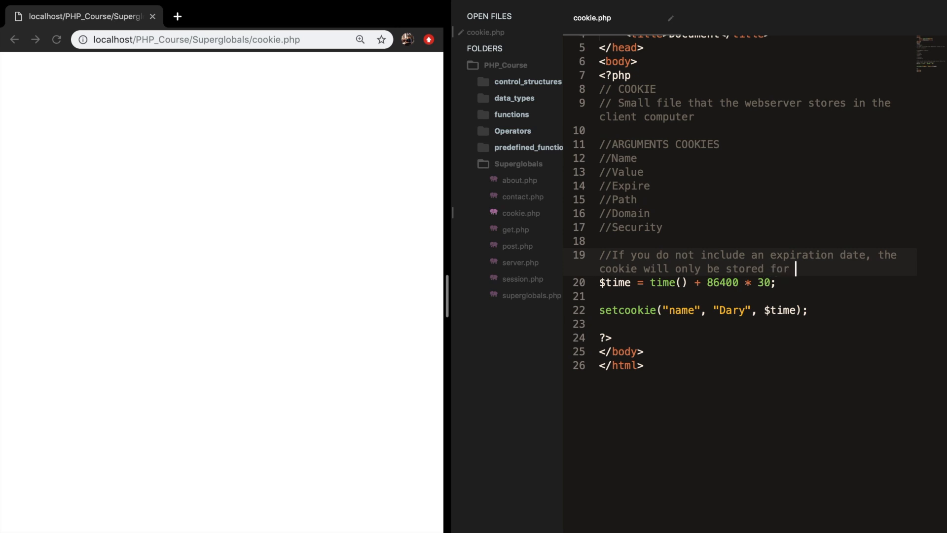
{"action": "type", "text": "the current session"}
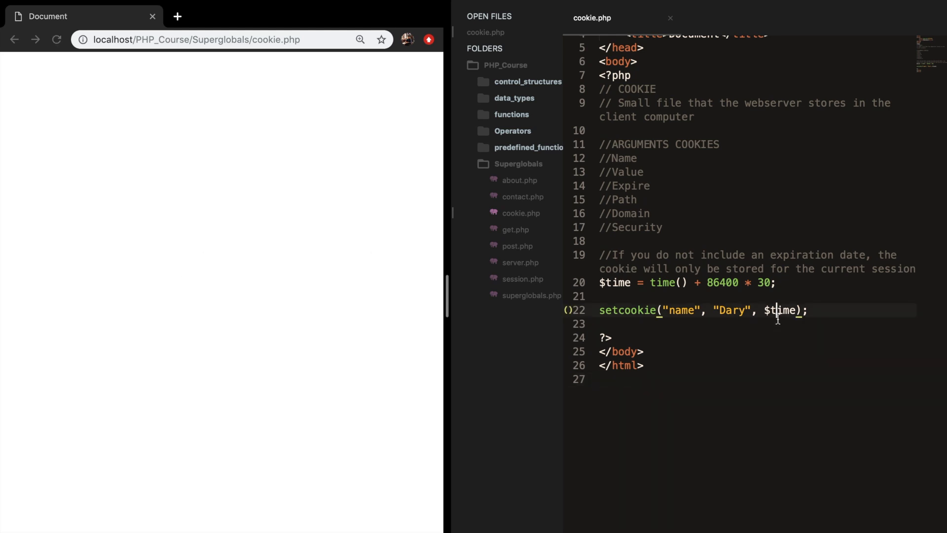
- Add print_r($_COOKIE); after setcookie so the browser lists name => Dary and PHPSESSID
{"action": "type", "text": "print_r();"}
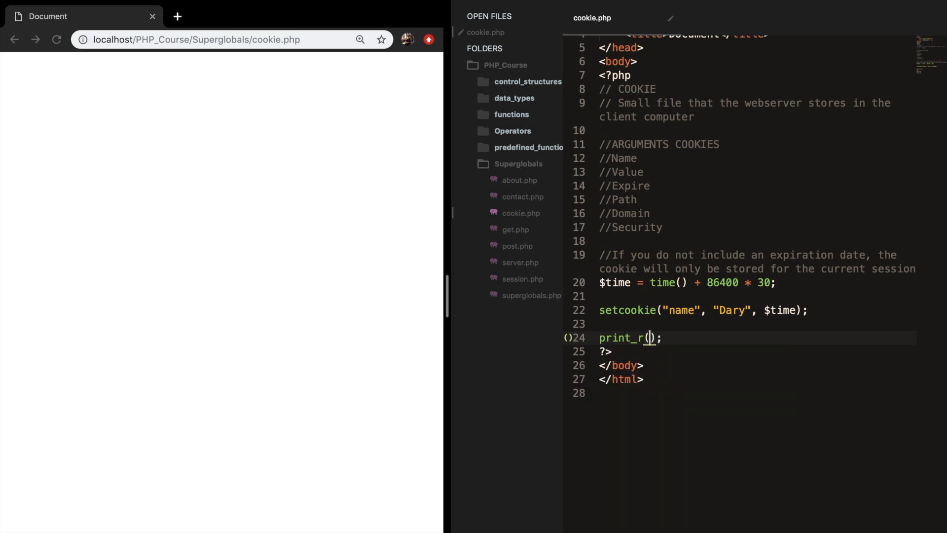
{"action": "type", "text": "$_COO"}
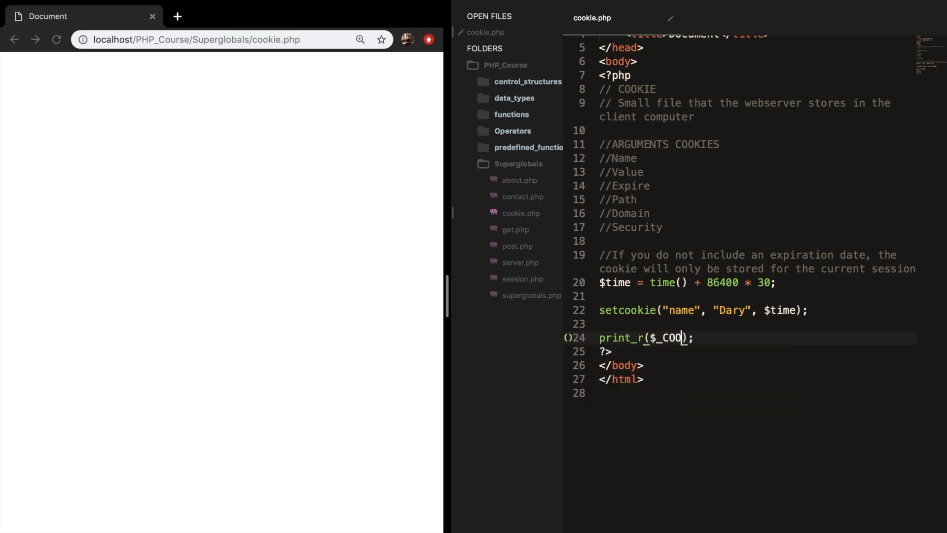
{"action": "type", "text": "KIE"}
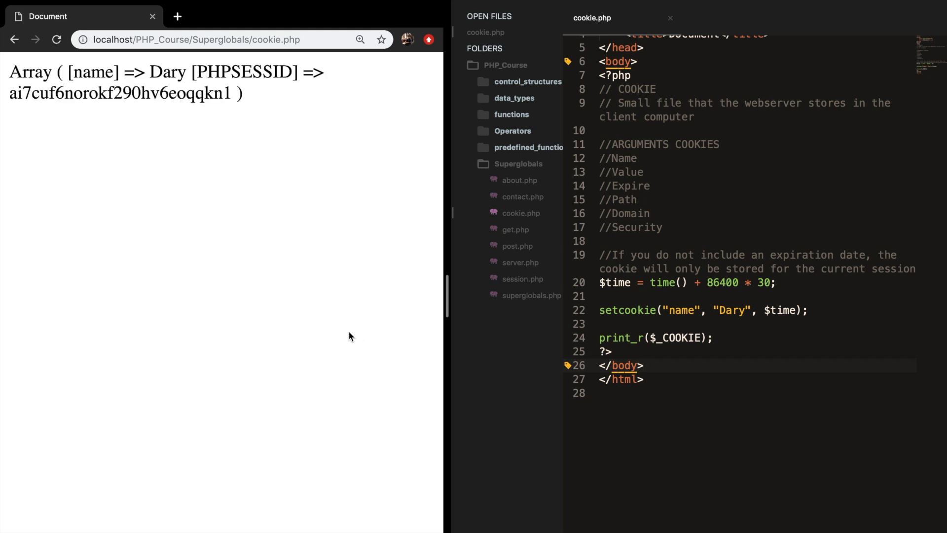
{"action": "mouse_move", "coordinate": [13, 64]}
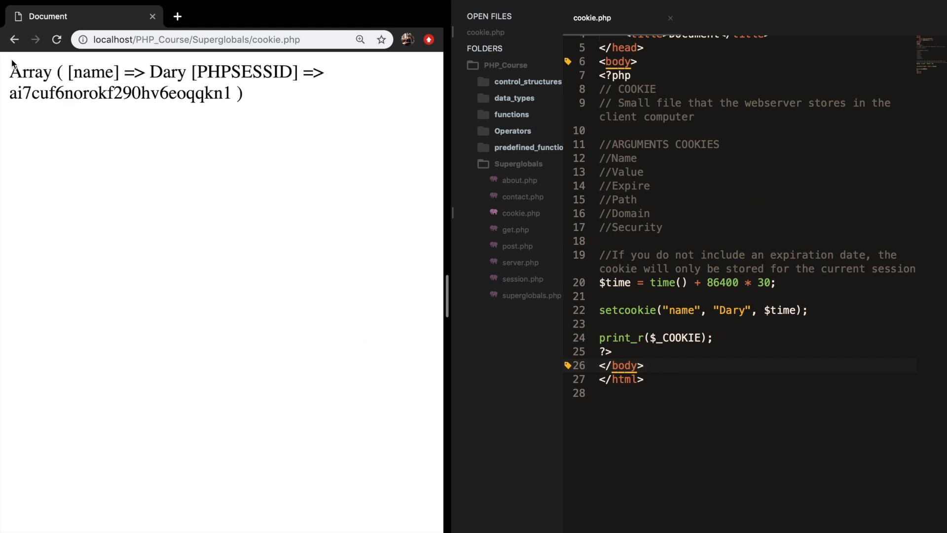
{"action": "double_click", "coordinate": [30, 72]}
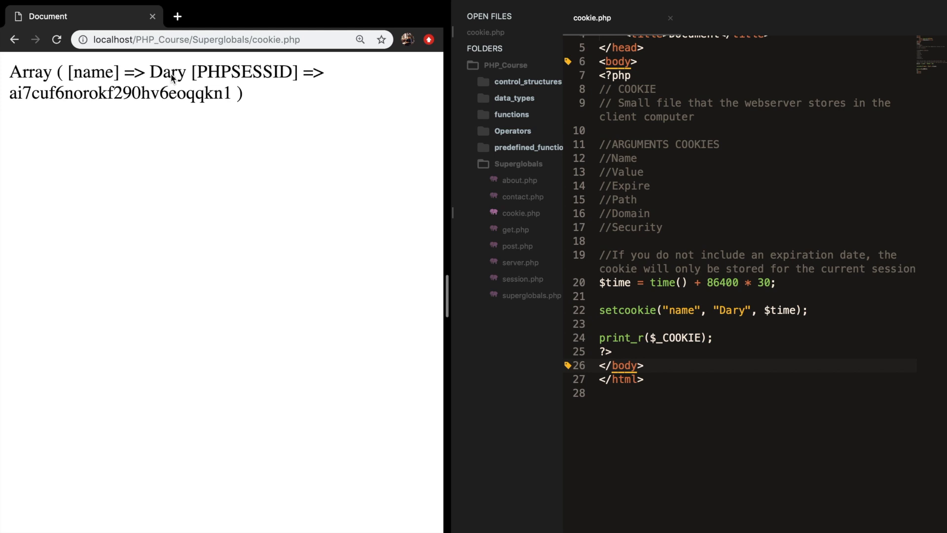
{"action": "left_click_drag", "start_coordinate": [193, 72], "coordinate": [235, 93]}
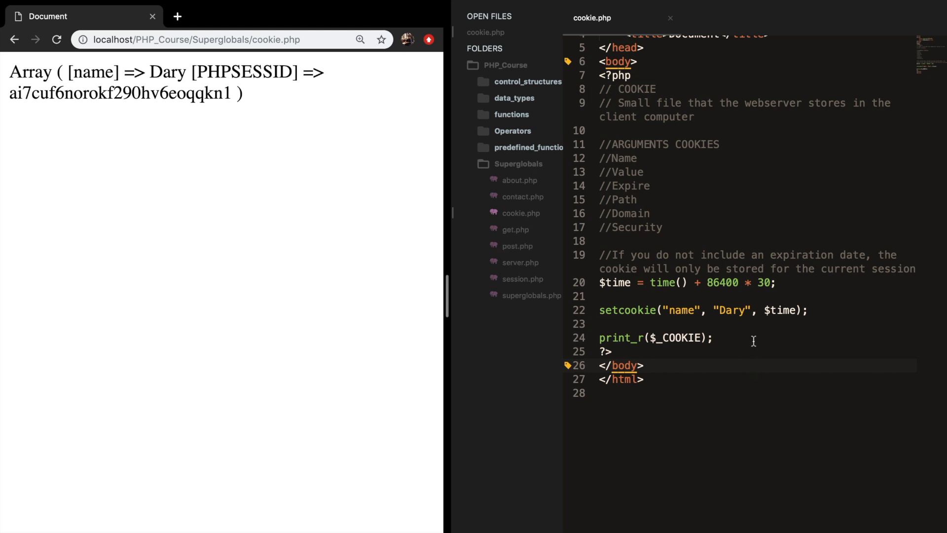
- Type a session_destroy(); line after print_r($_COOKIE), then remove it again
{"action": "type", "text": "session_destroy();"}
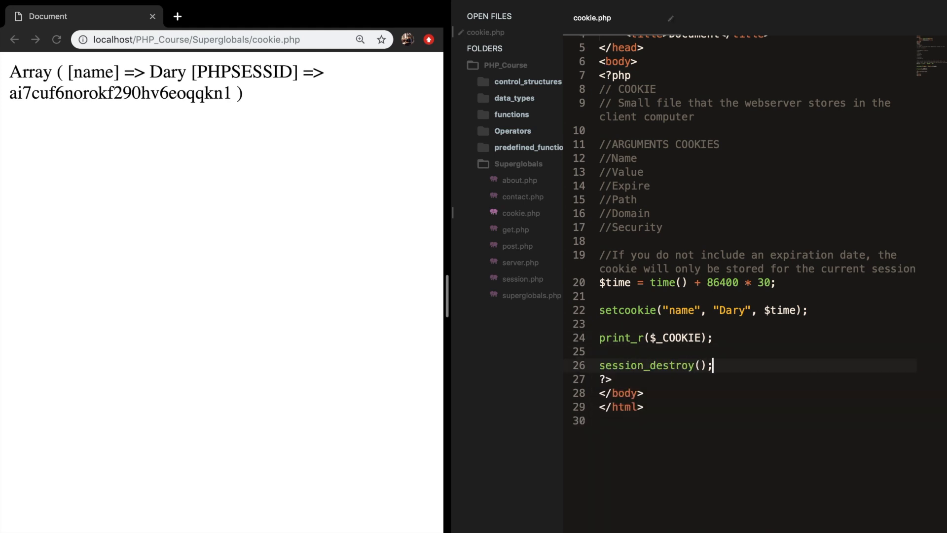
{"action": "type", "text": "cookie_"}
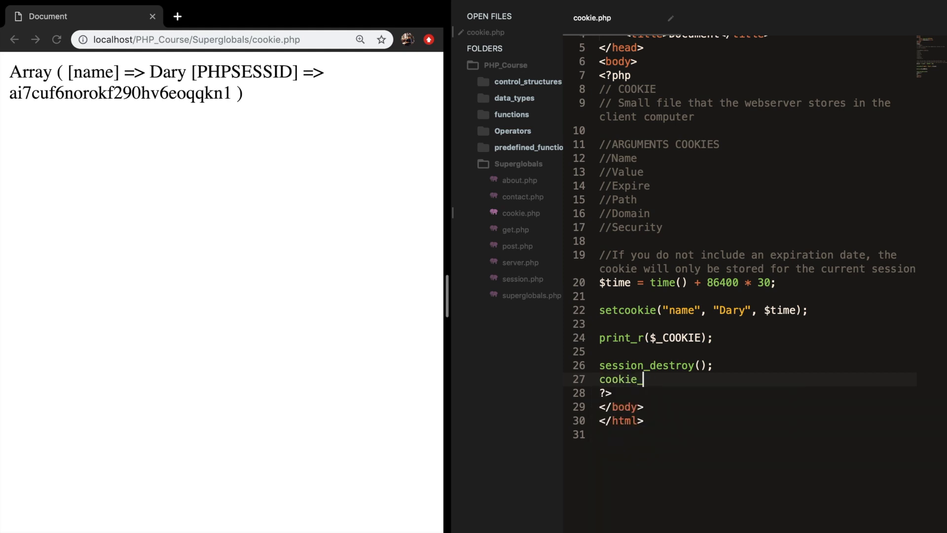
{"action": "type", "text": "destroy();"}
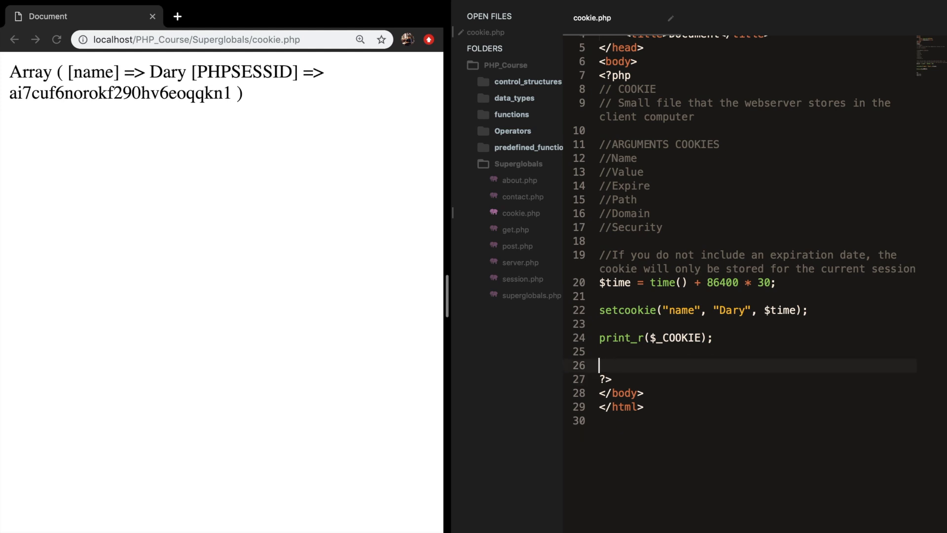
{"action": "mouse_move", "coordinate": [736, 302]}
{"action": "type", "text": "-"}
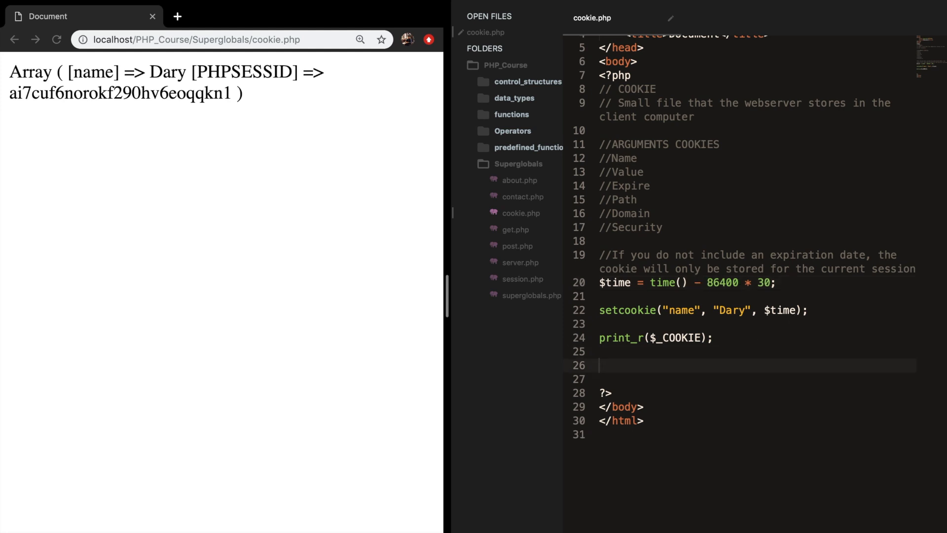
- Add echo "<br>"; and echo $_COOKIE['name'];, then reload to see the undefined-index notice
{"action": "type", "text": "echo \"<br>\";"}
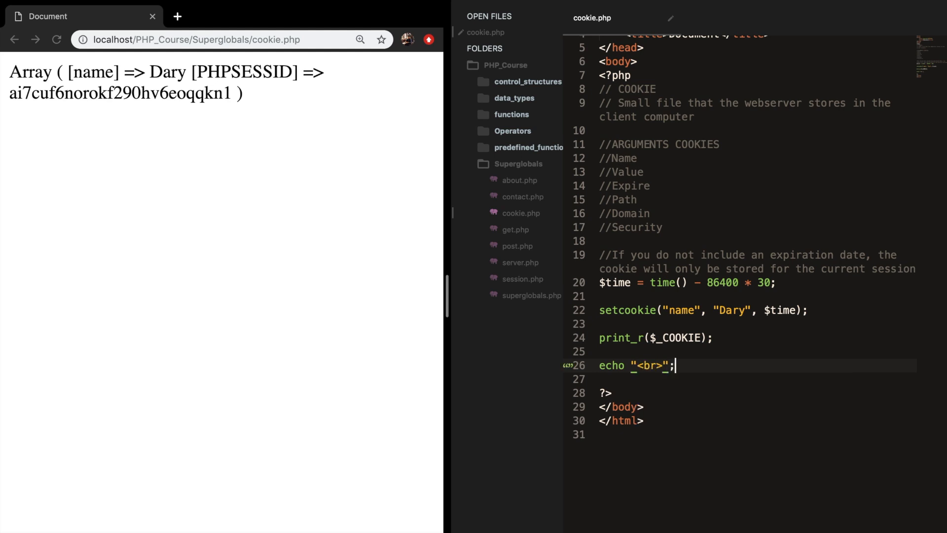
{"action": "type", "text": "echo"}
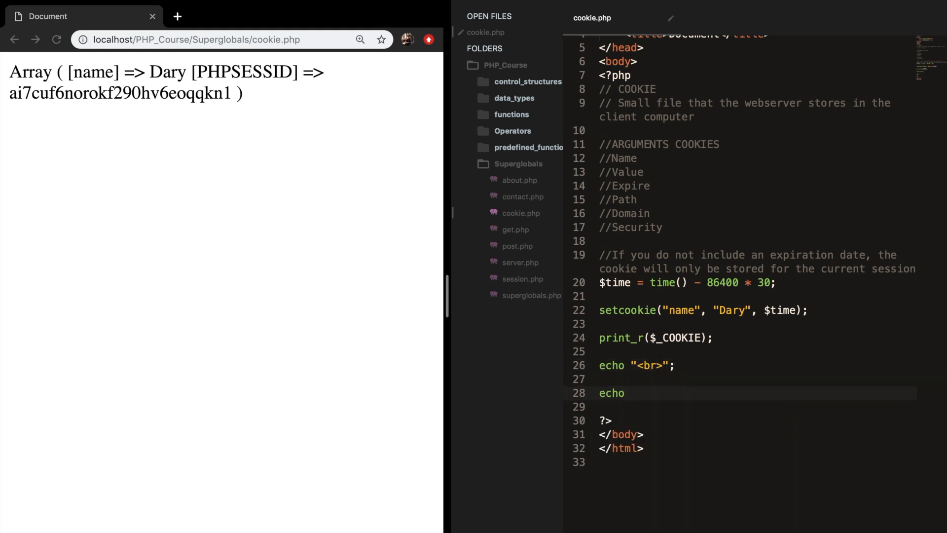
{"action": "type", "text": "$_COOK"}
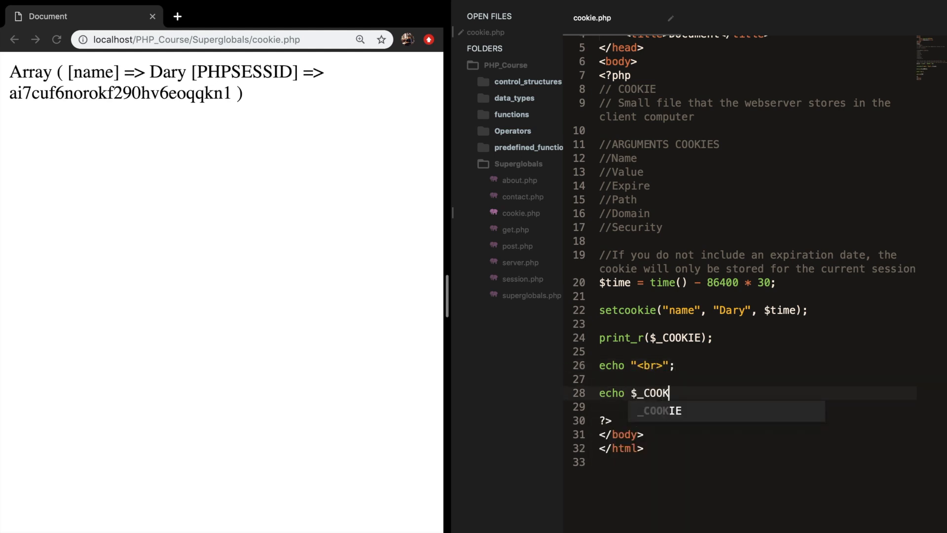
{"action": "type", "text": "IE['name']"}
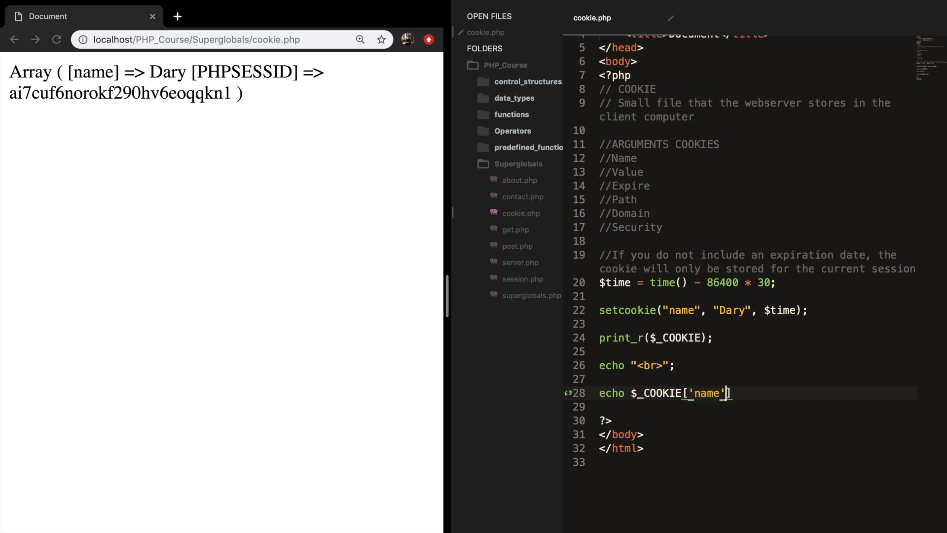
{"action": "type", "text": ";"}
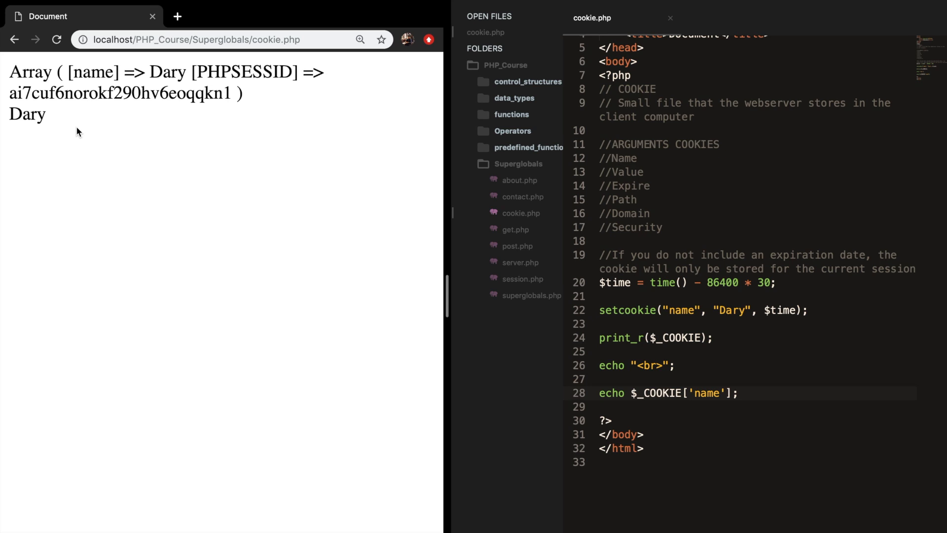
{"action": "mouse_move", "coordinate": [167, 193]}
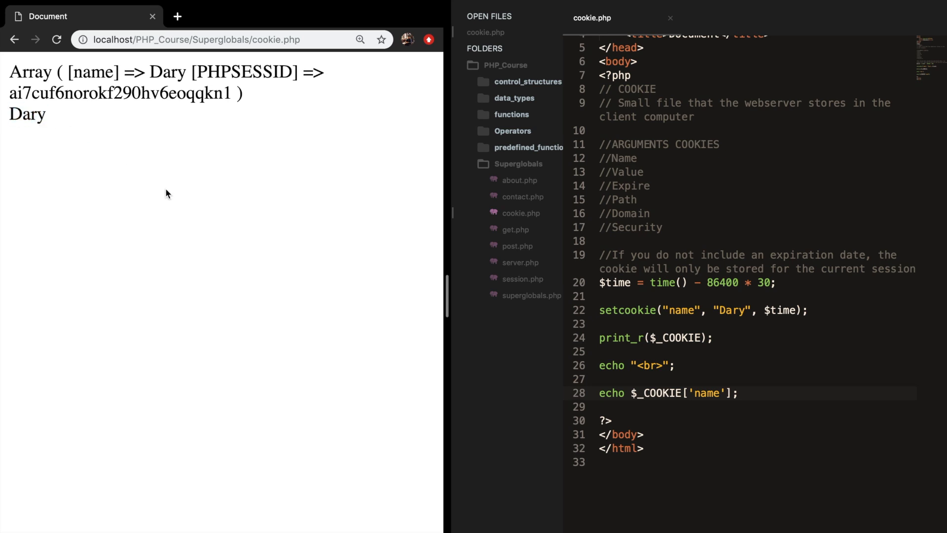
{"action": "left_click", "coordinate": [57, 39]}
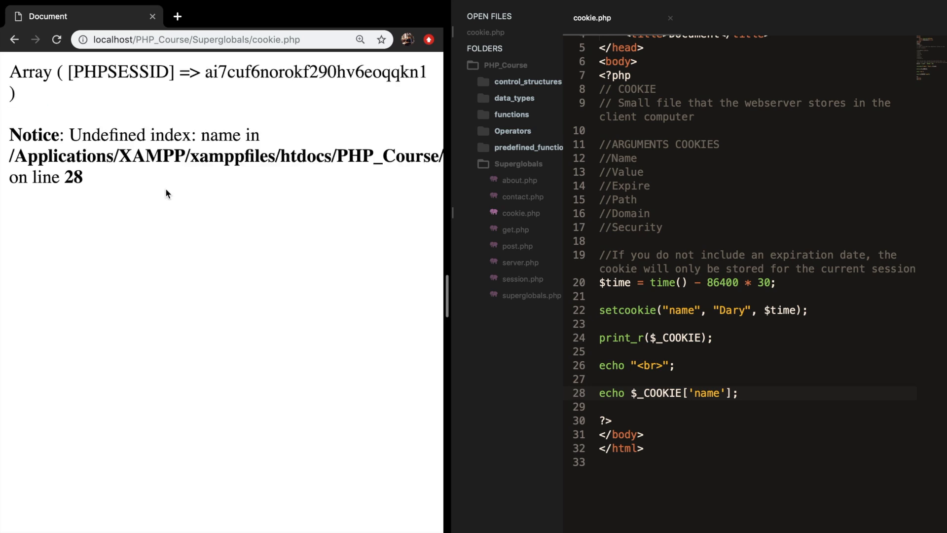